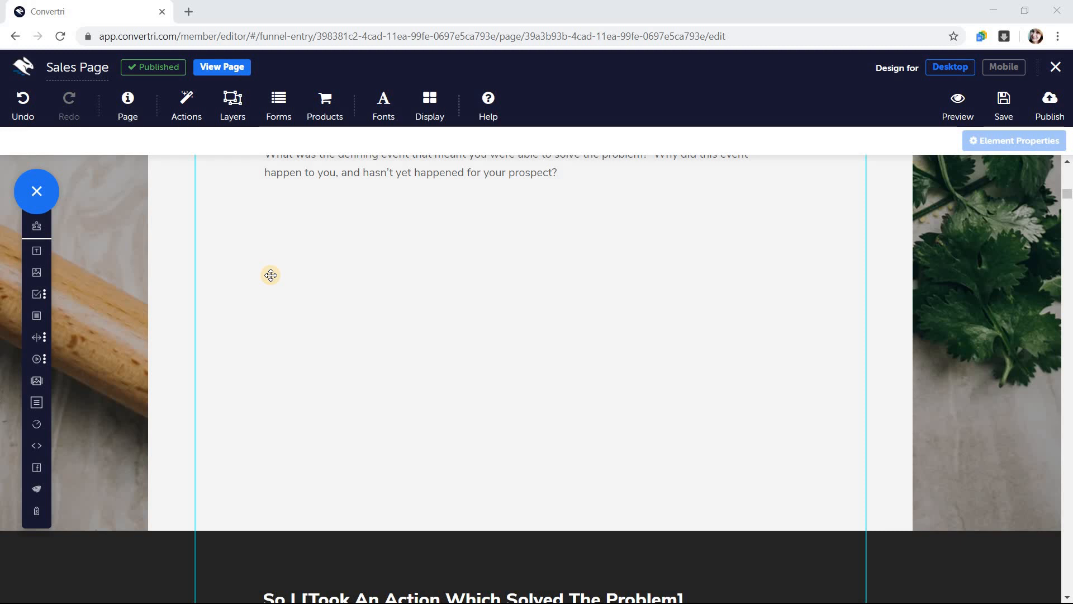
mouse_move(48, 360)
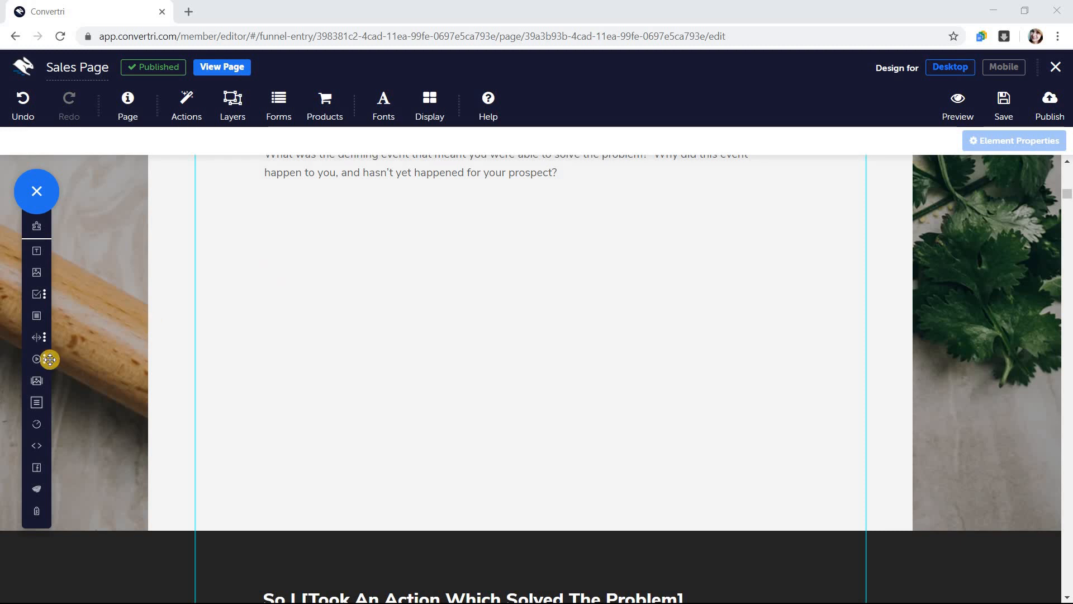
Open the Media elements flyout from the left toolbar.
click(36, 359)
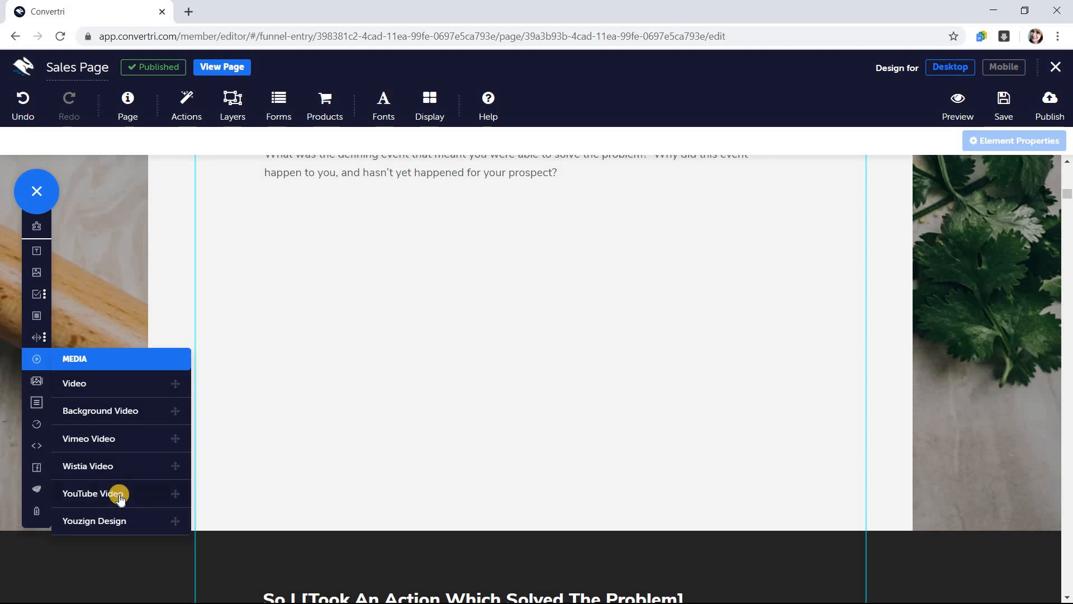
Add a YouTube Video element to the blank section and return to its property categories.
click(92, 493)
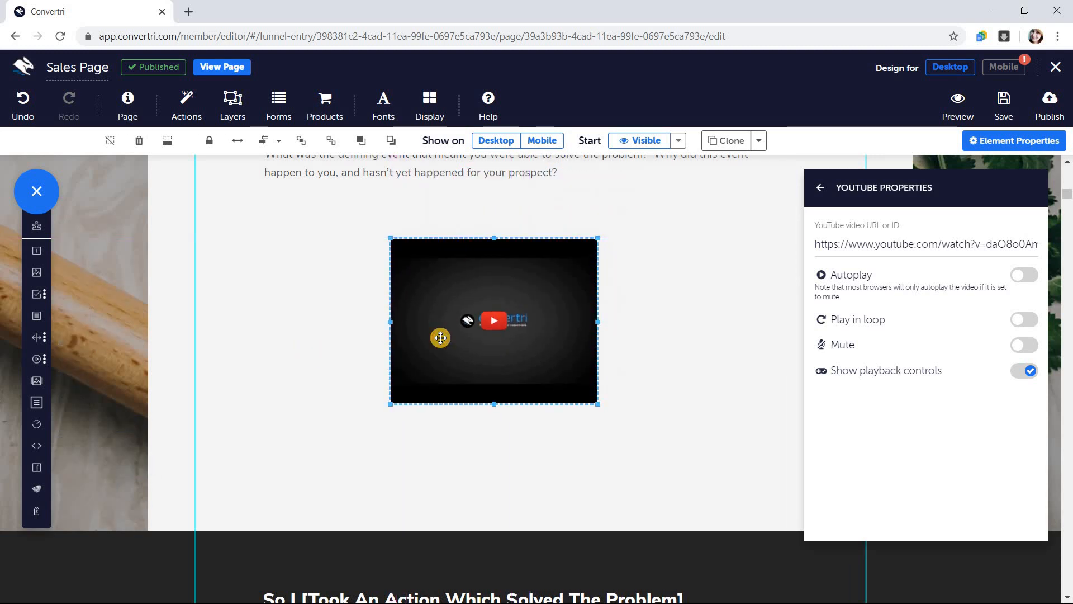
mouse_move(819, 191)
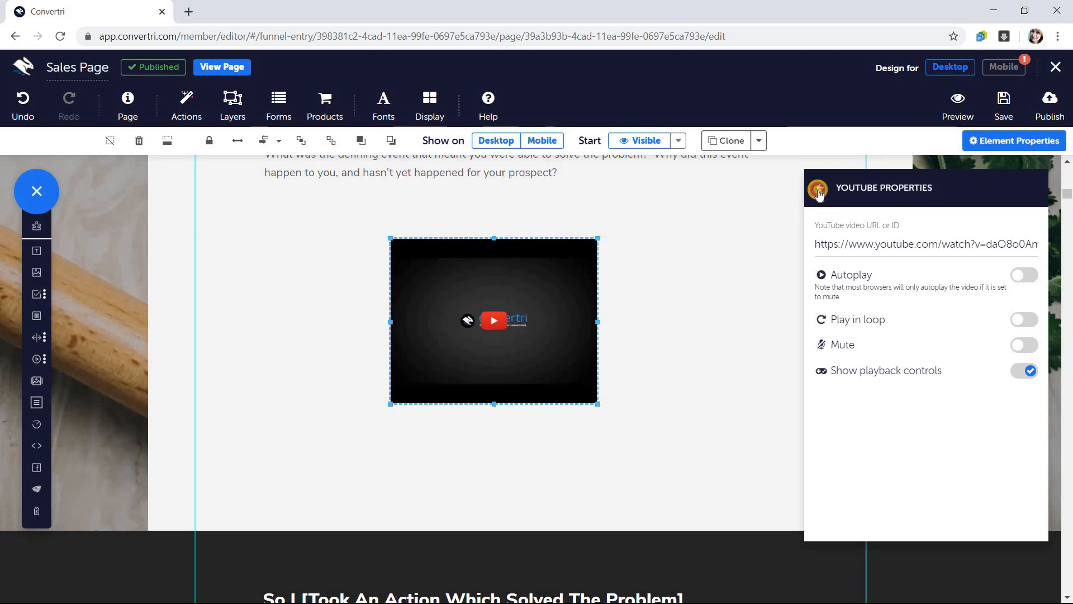
click(820, 187)
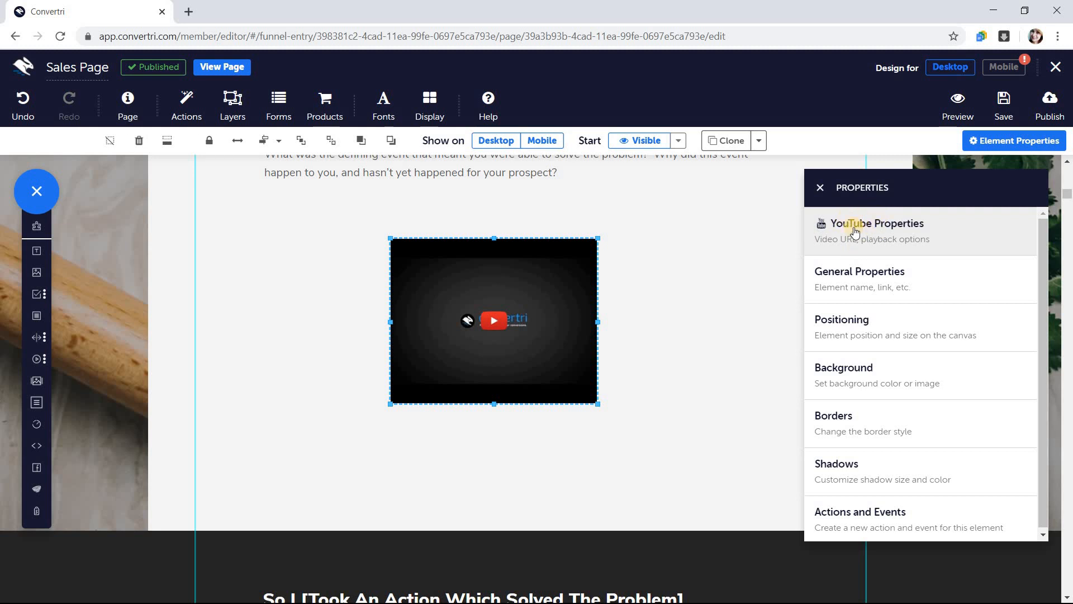
Paste the google-site-verification meta tag into the video field and enable Play in loop and Mute.
click(874, 223)
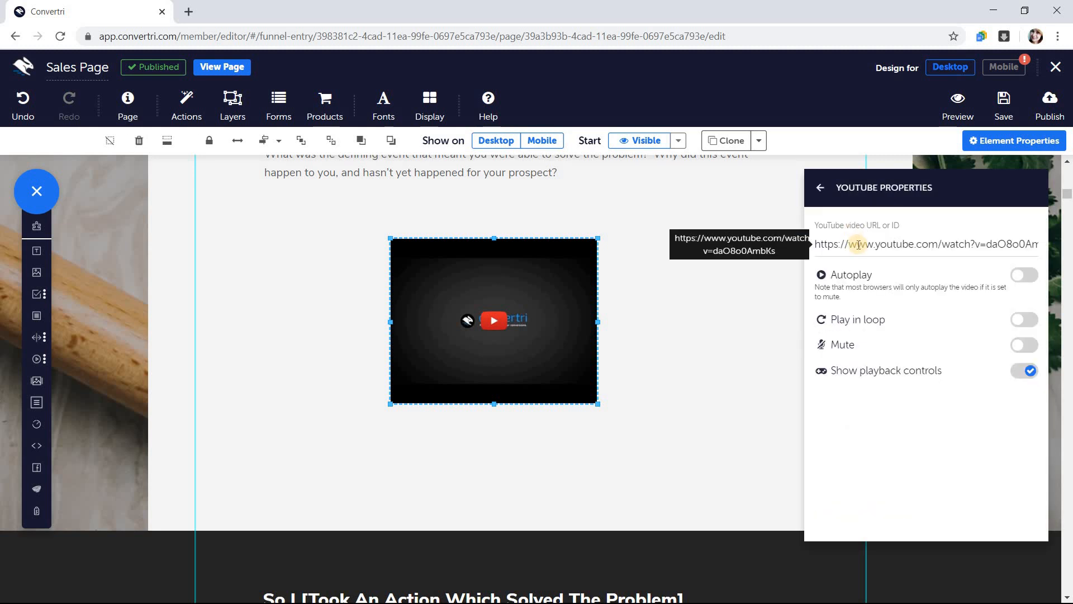
text(<meta name="google-site-verification" content="VjlxhGviO97HN4v2H-jmrogMbyAtz0IxF24Gs21tvU0" />)
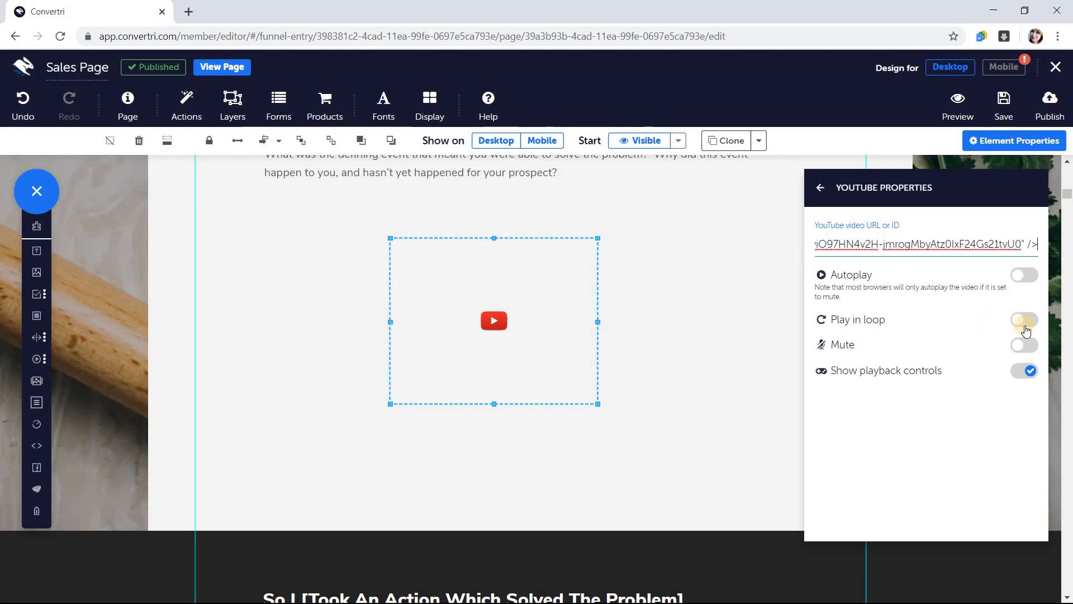
click(1025, 320)
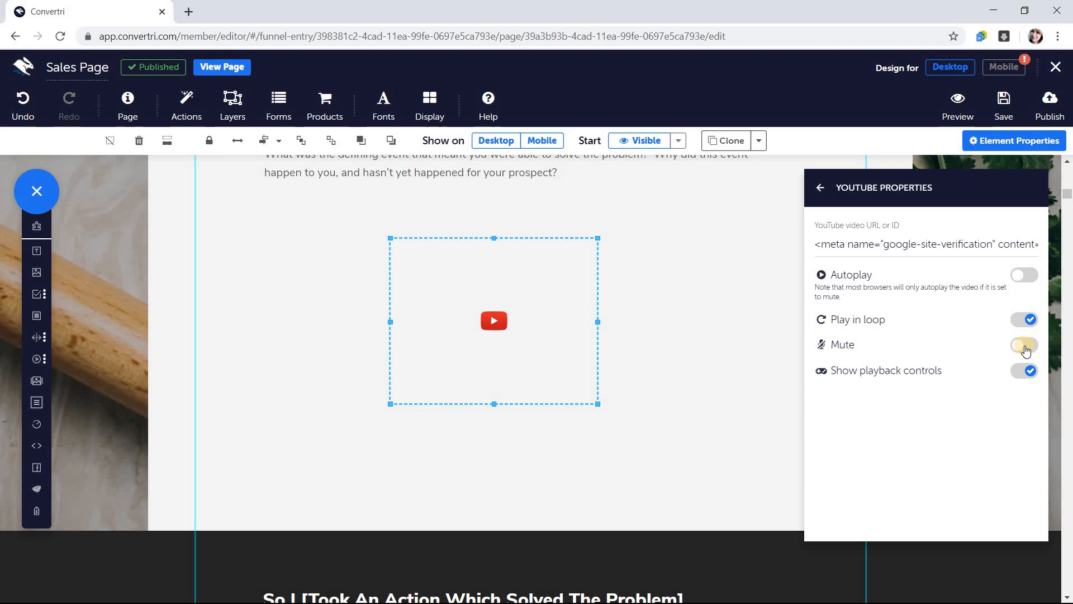
click(1024, 345)
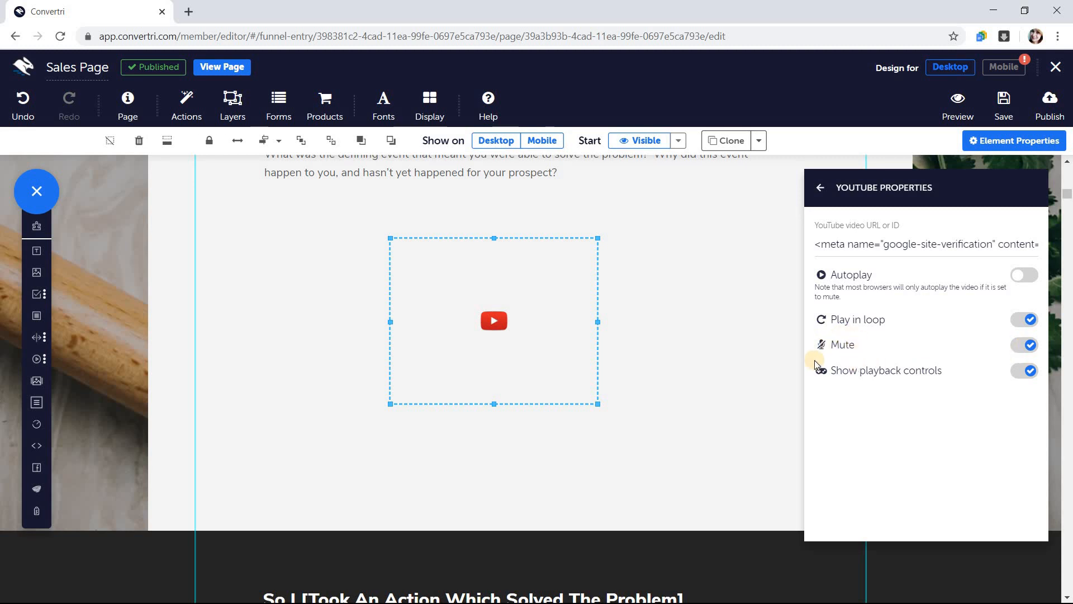
mouse_move(828, 352)
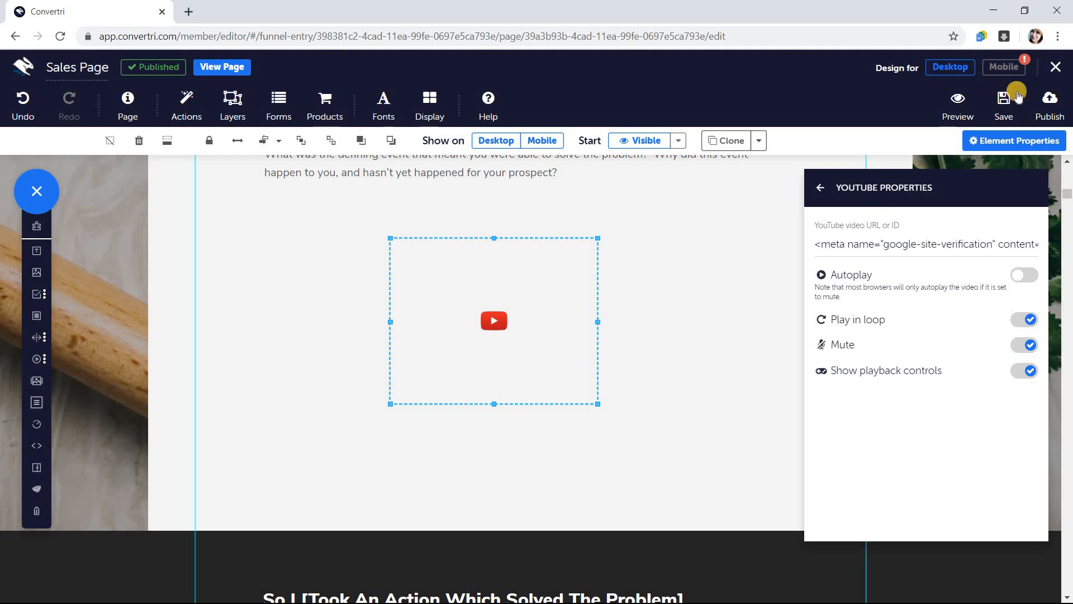
Save the sales page with the looping, muted YouTube video.
click(957, 103)
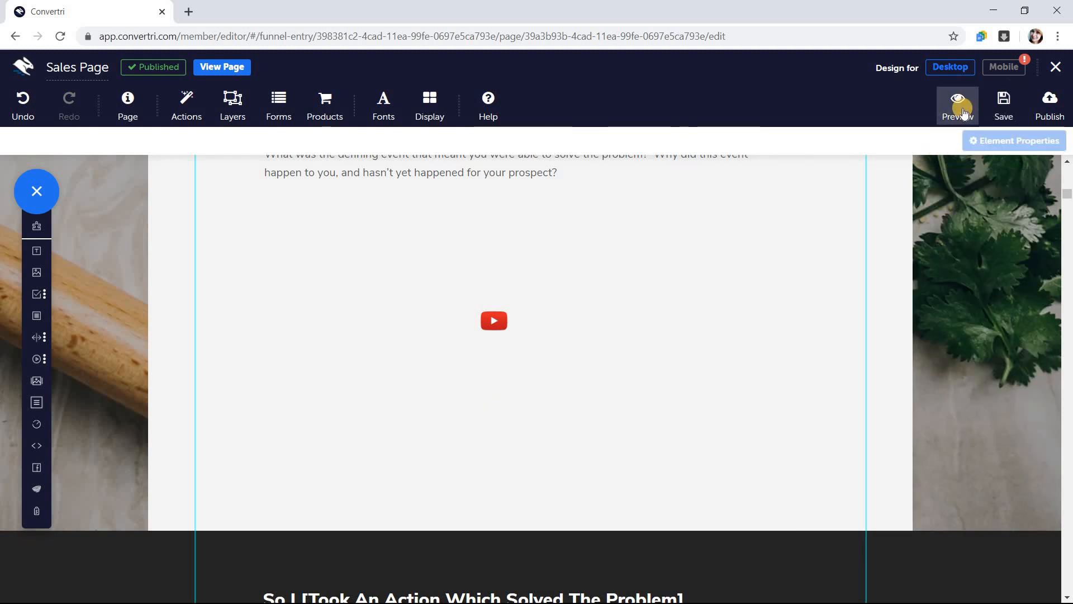